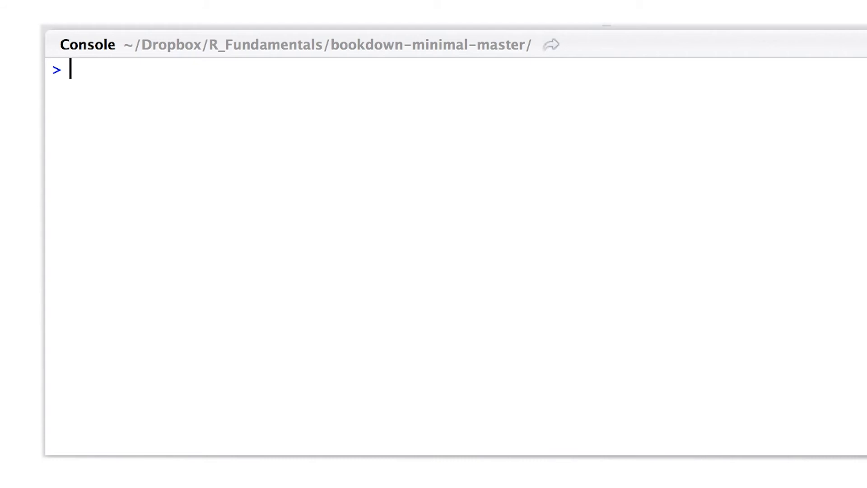
type("1+2")
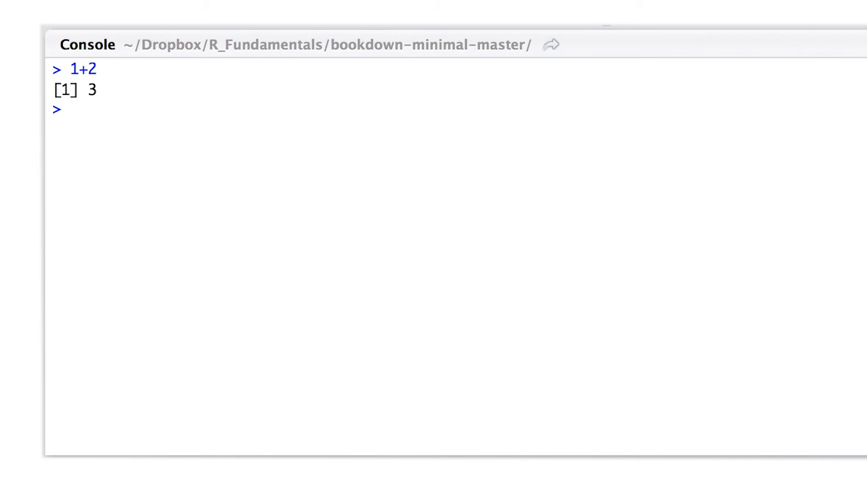
type("2-2")
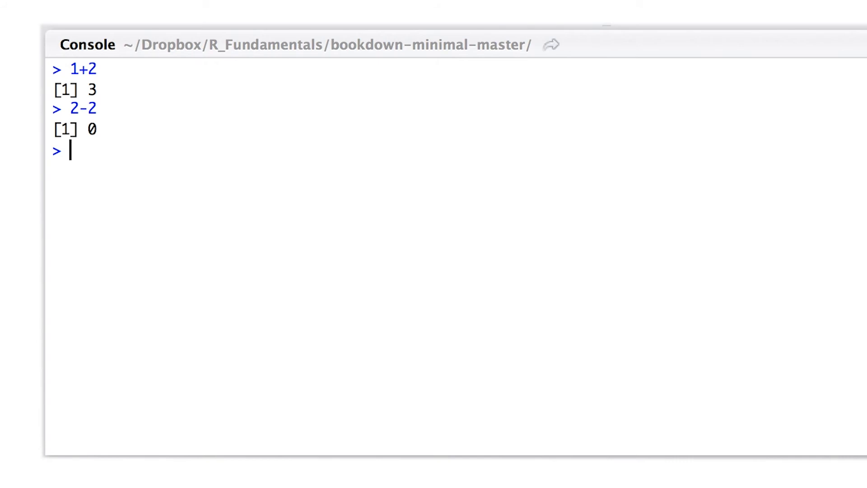
type("4/3")
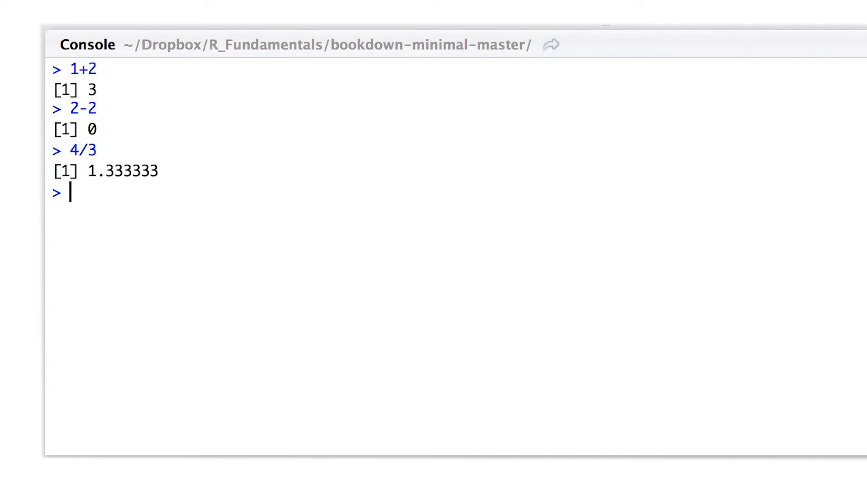
type("3")
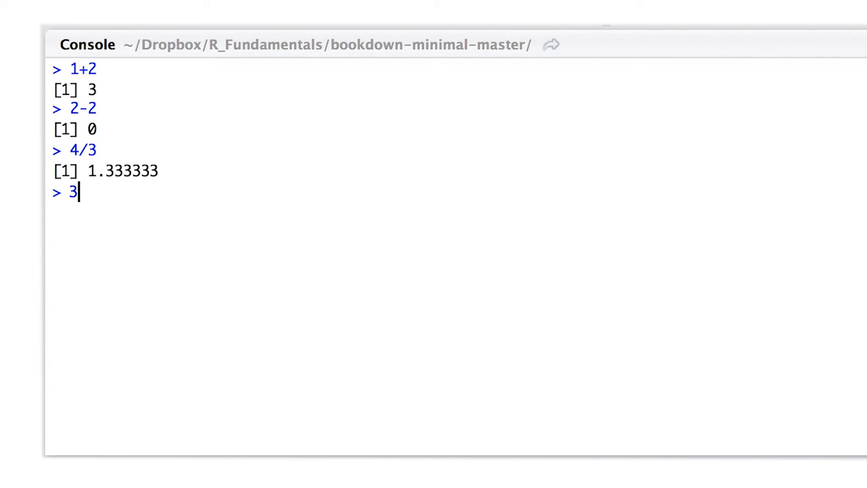
type("*")
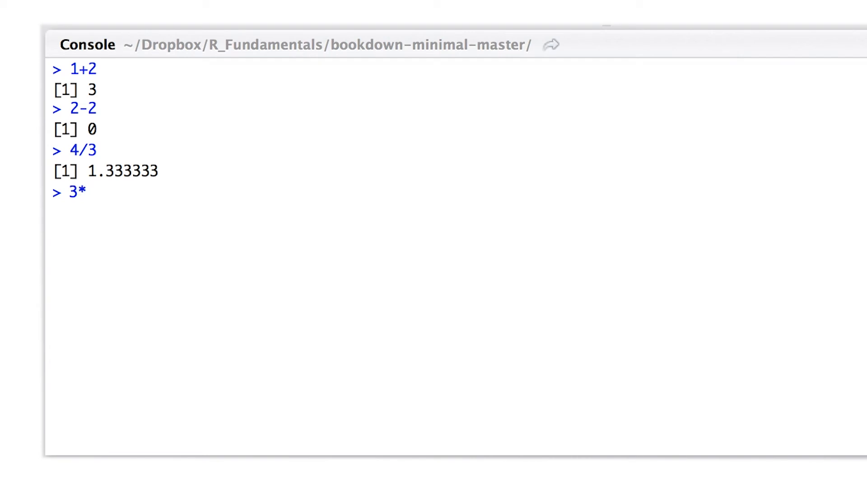